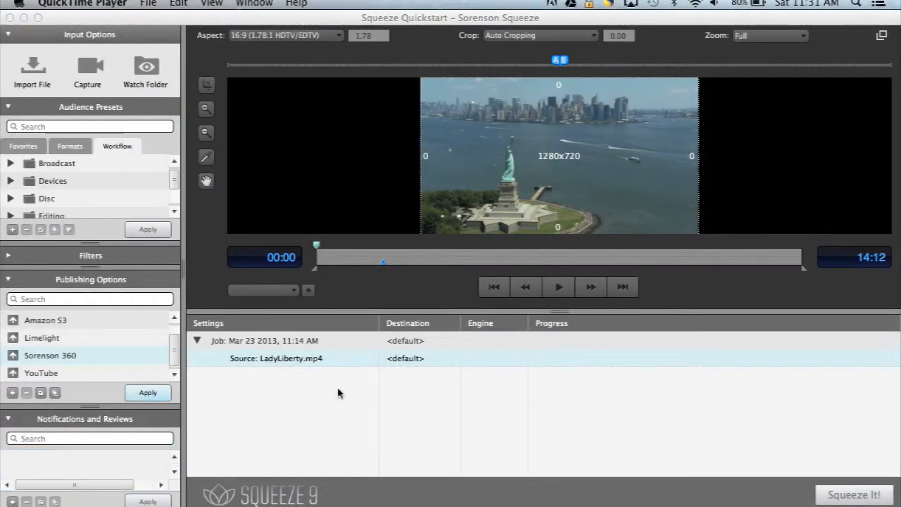
mouse_move(349, 503)
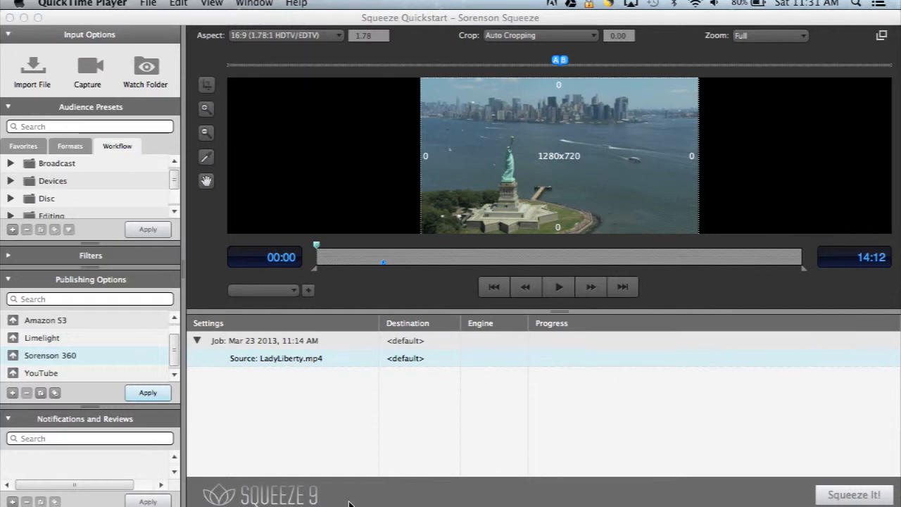
mouse_move(305, 414)
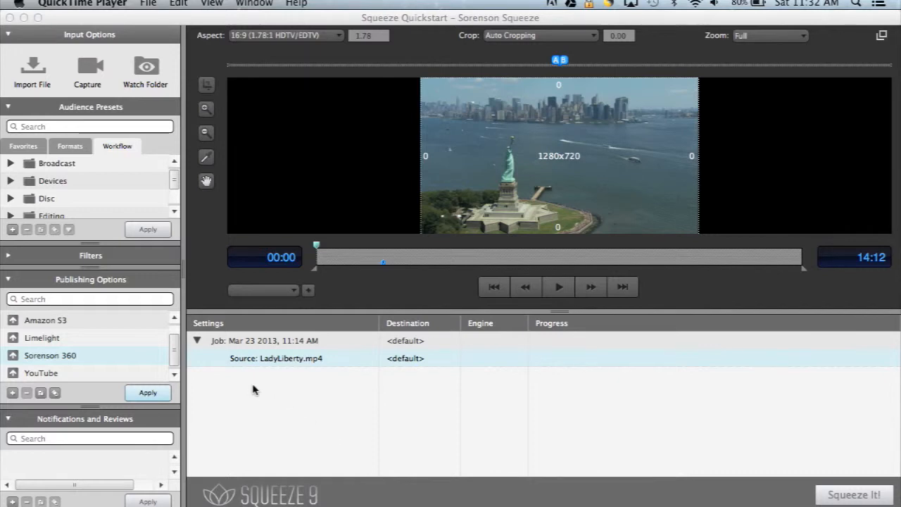
mouse_move(107, 422)
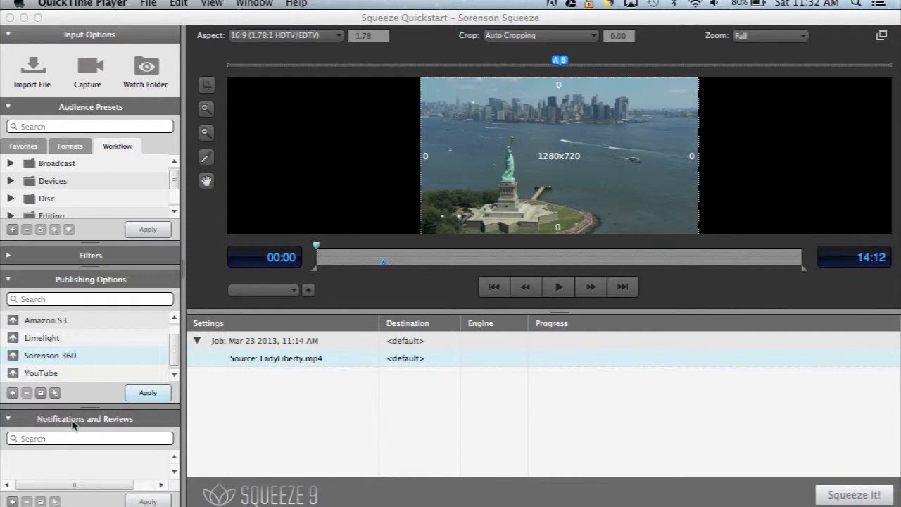
double_click(50, 355)
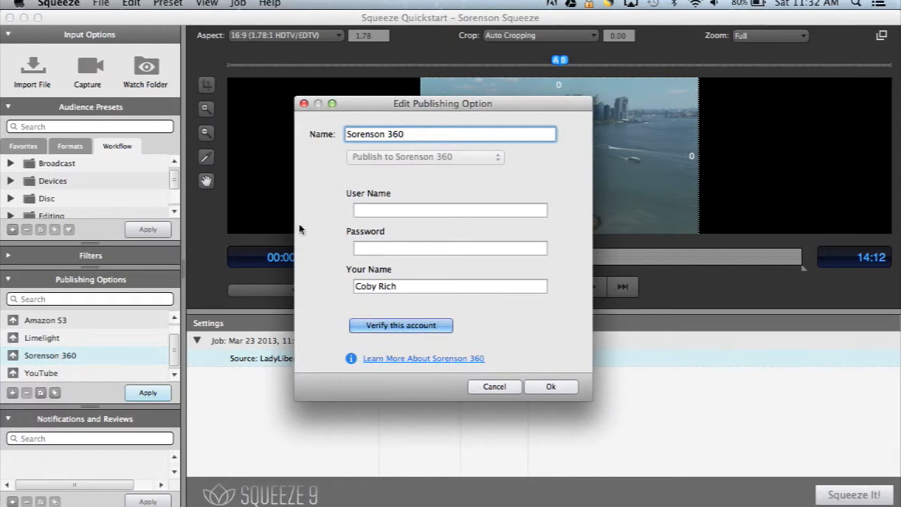
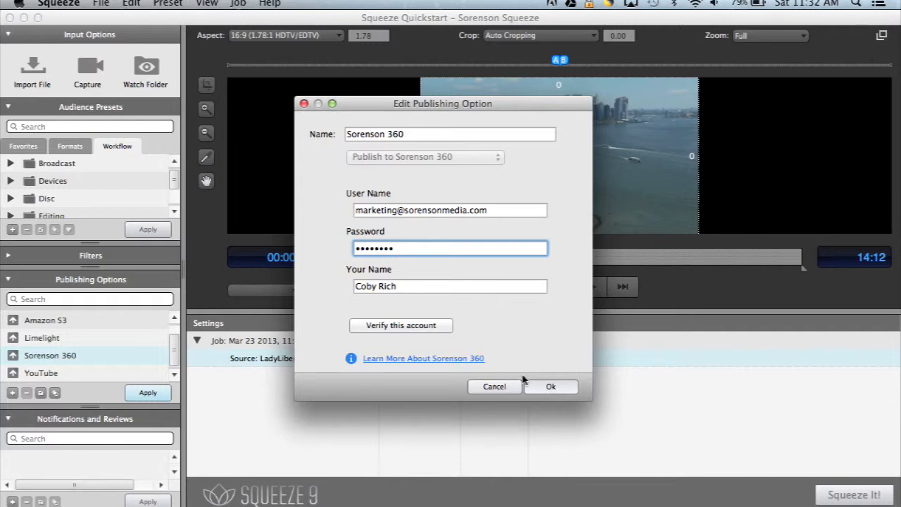
mouse_move(220, 409)
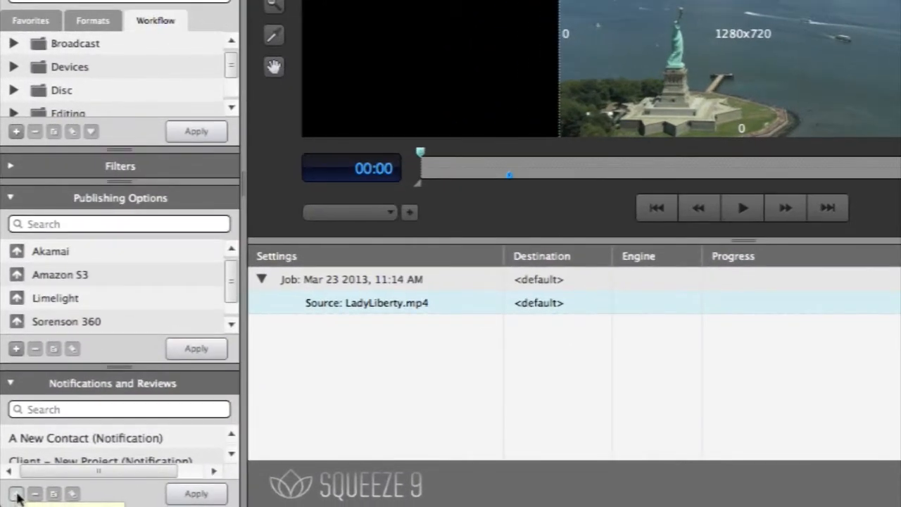
Add a New Contact notification emailing test@sorenson with review and approval rights enabled
left_click(16, 494)
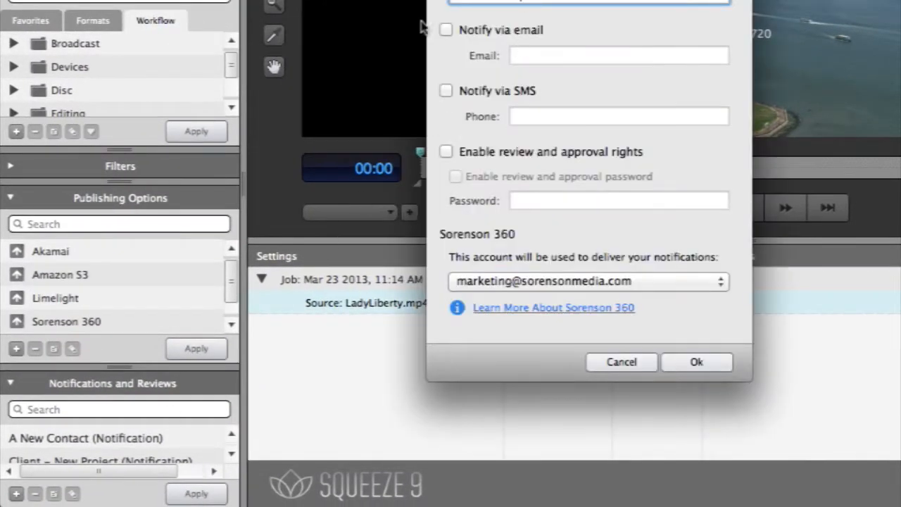
left_click(446, 30)
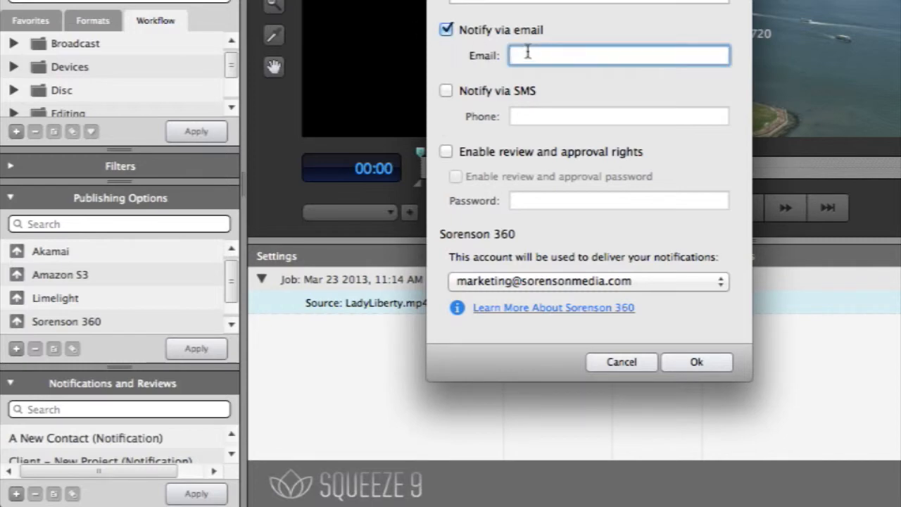
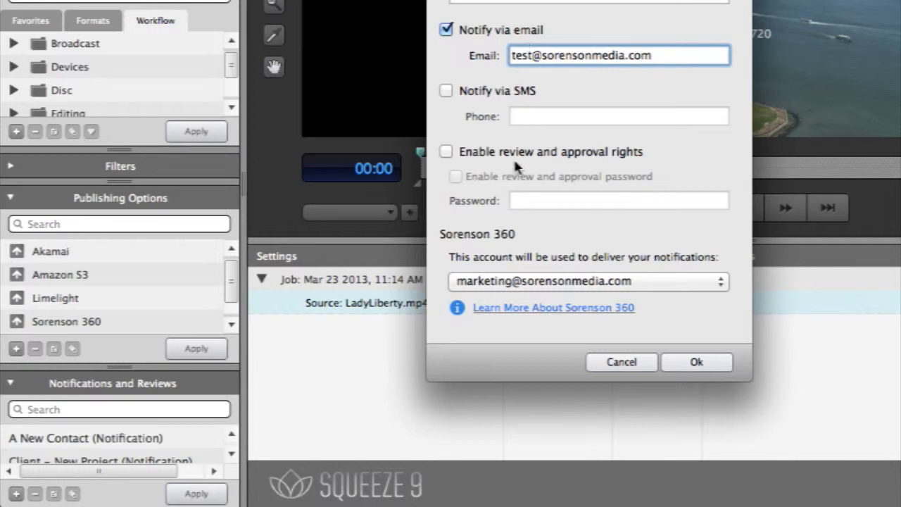
left_click(446, 152)
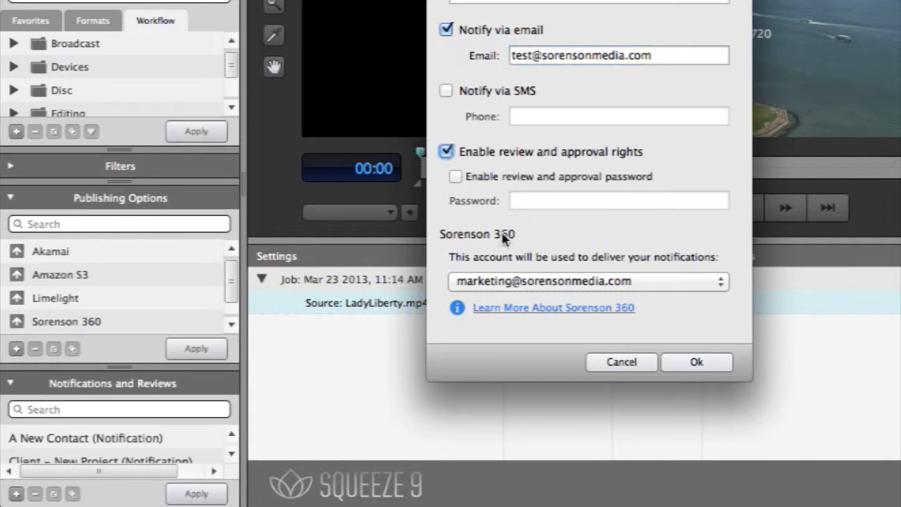
left_click(456, 176)
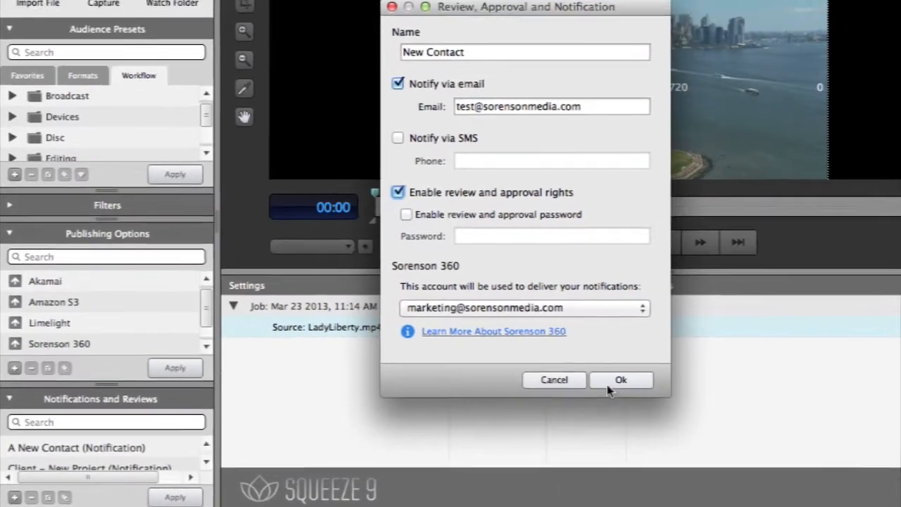
left_click(620, 379)
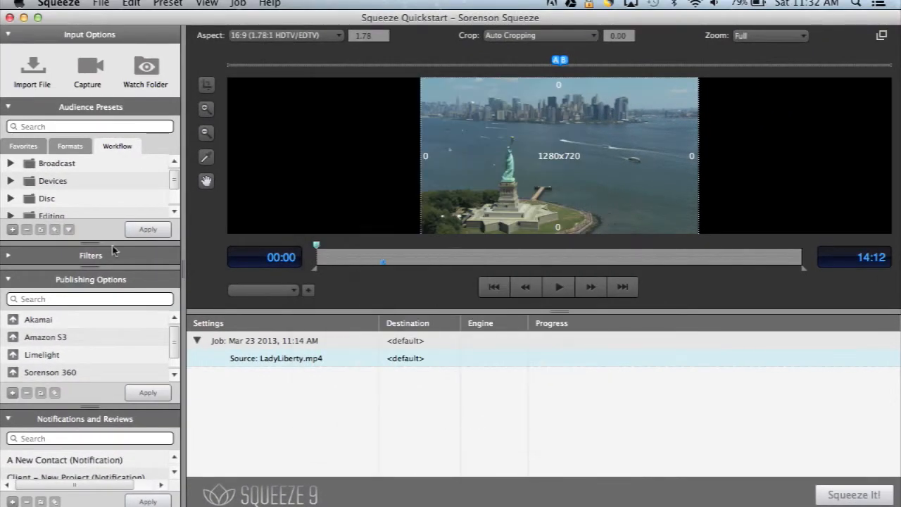
Apply the iPhone 3G (Low Motion) 360 preset with New Contact notification and start squeezing
type("sore")
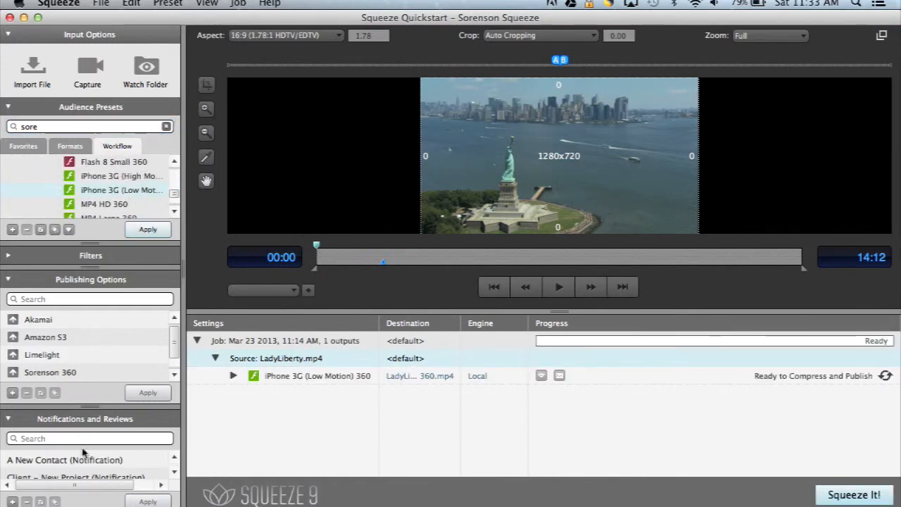
left_click(216, 358)
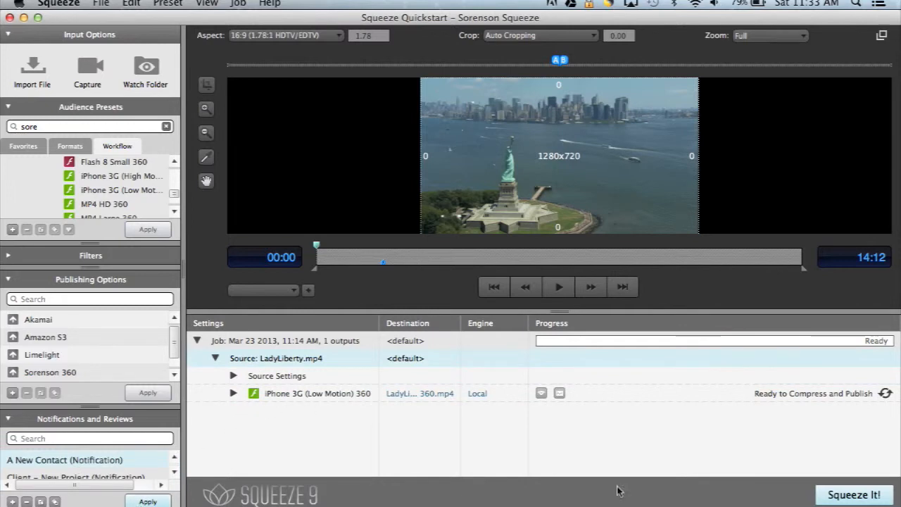
left_click(853, 494)
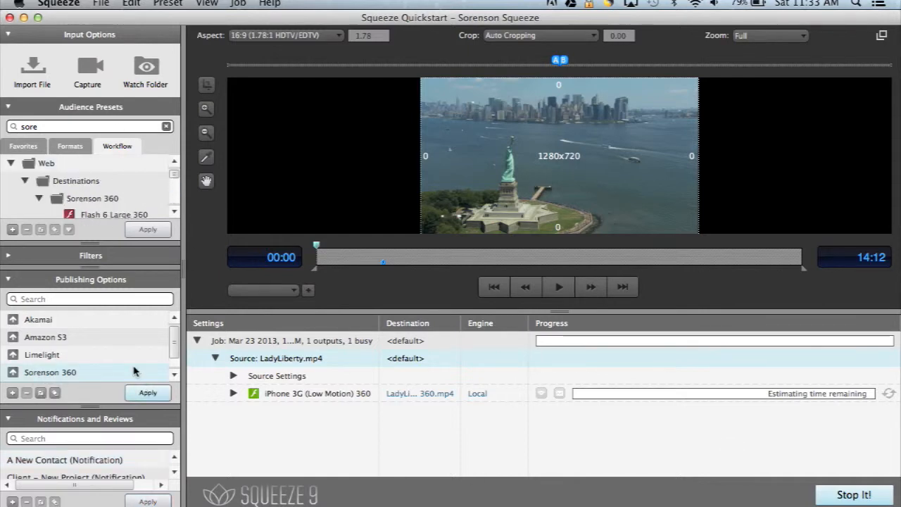
mouse_move(148, 392)
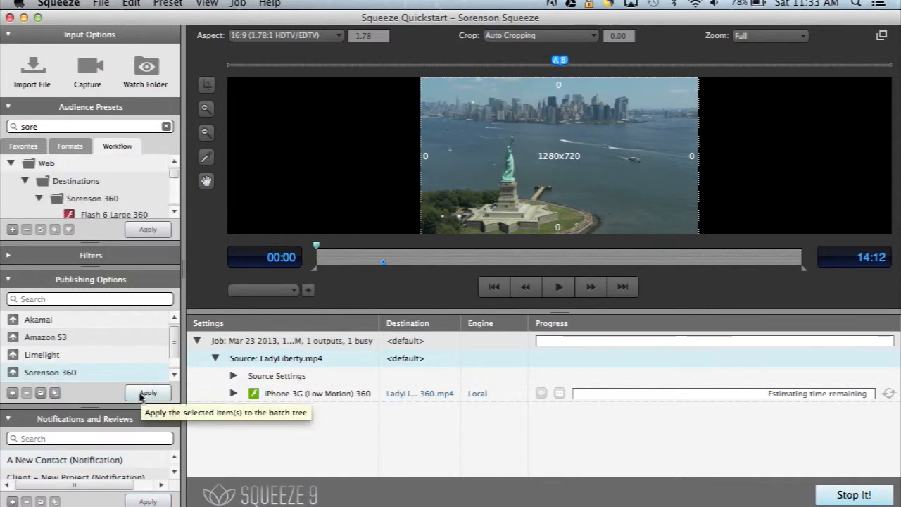
mouse_move(145, 371)
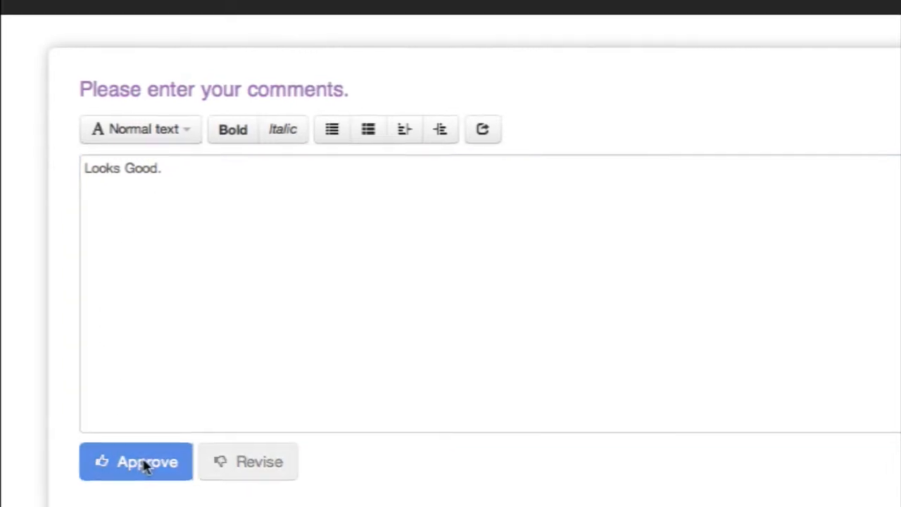
Approve the LadyLiberty video on the review page with the comment 'Looks Good'
left_click(136, 461)
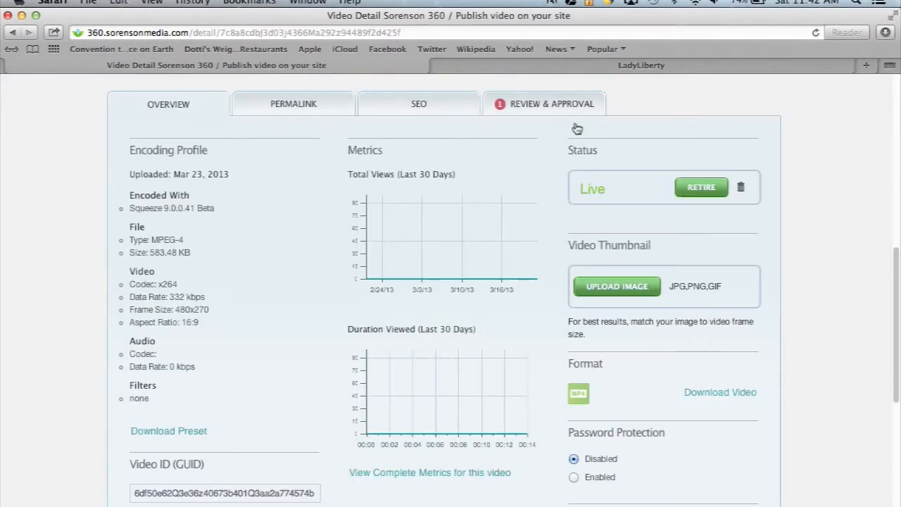
Open the REVIEW & APPROVAL tab on LadyLiberty's detail page to see Coby's review request
left_click(552, 103)
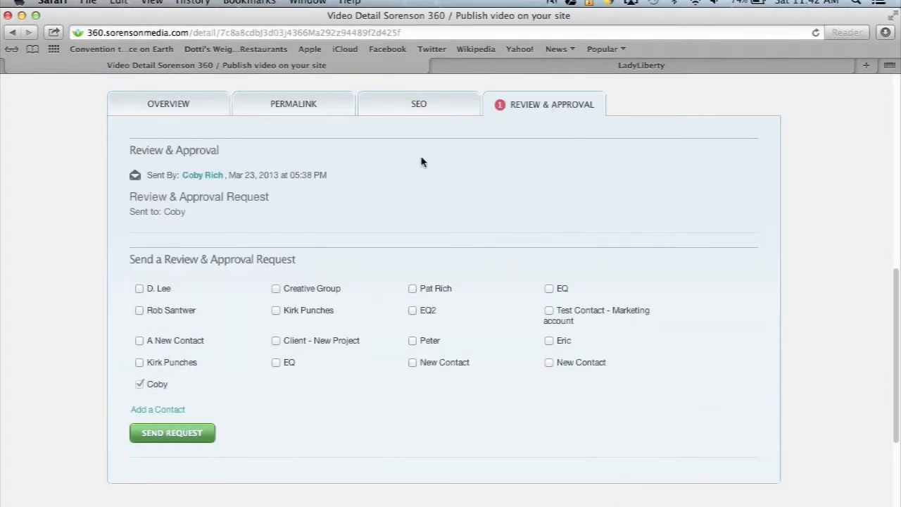
mouse_move(802, 56)
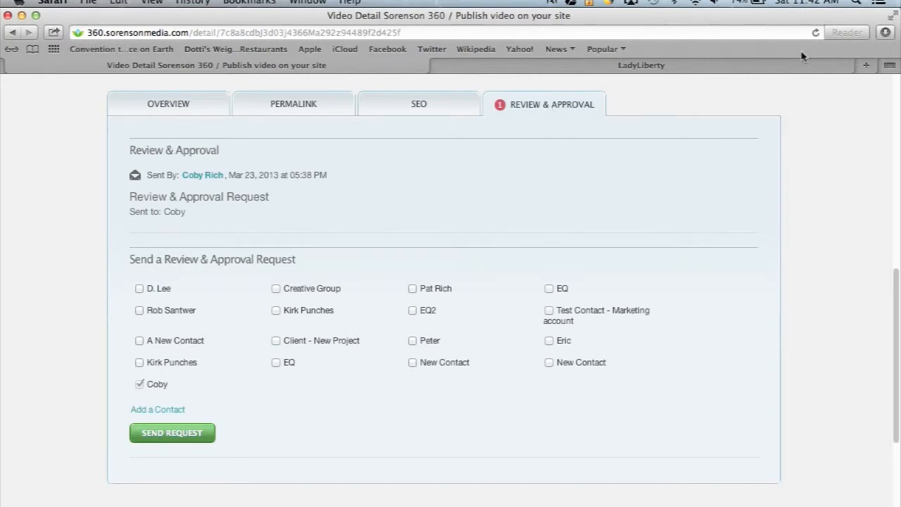